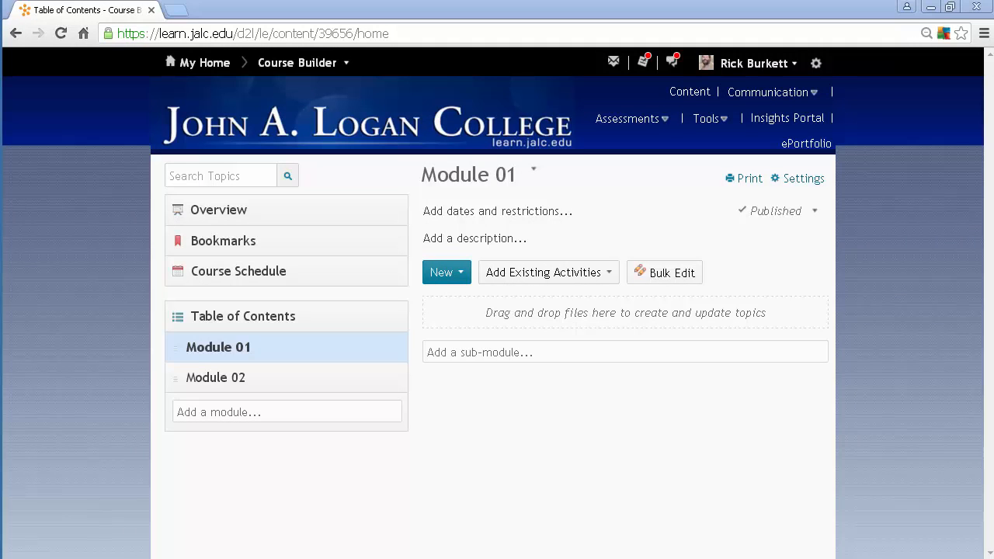
mouse_move(233, 377)
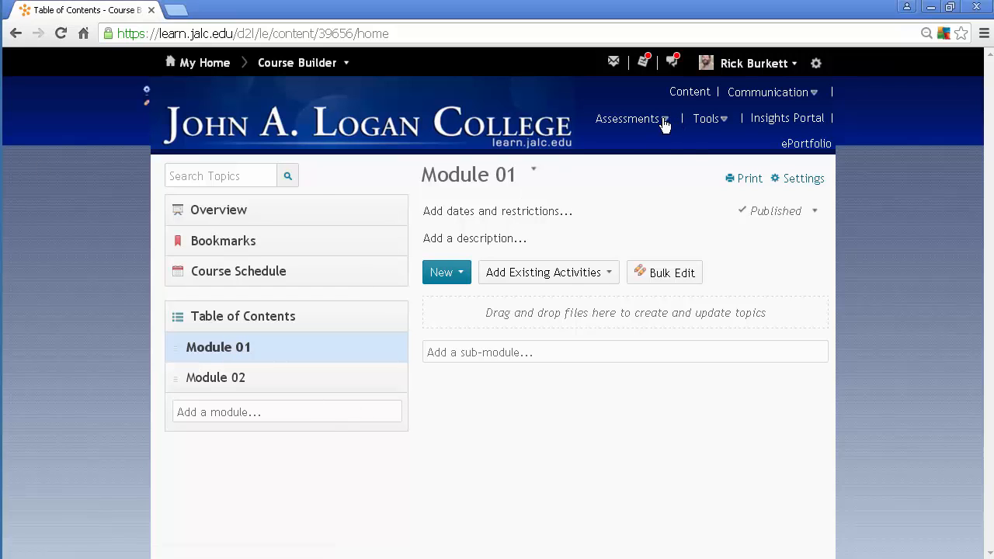
Step: Review the course's existing Dropbox folders, quizzes, and the Weekly Discussion forum's topics
click(628, 118)
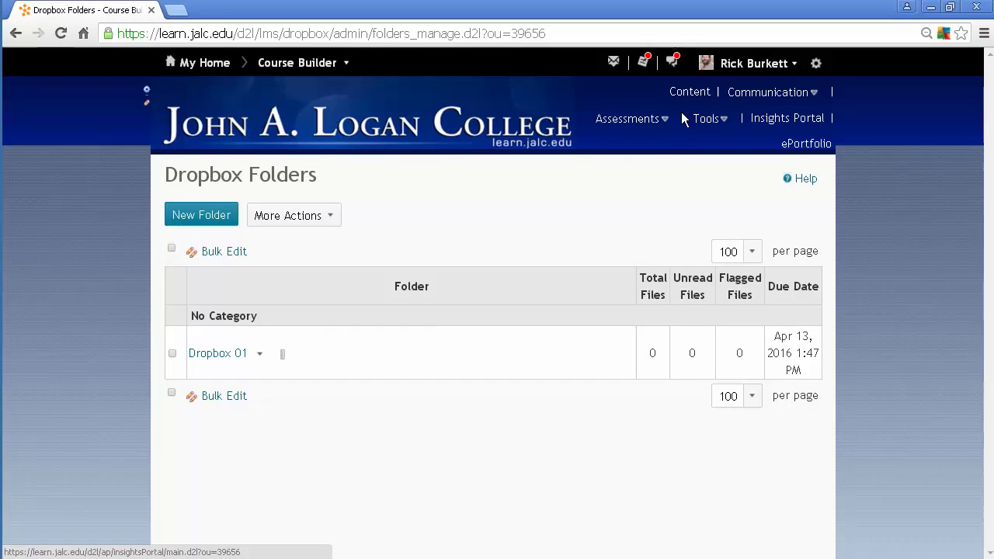
click(627, 118)
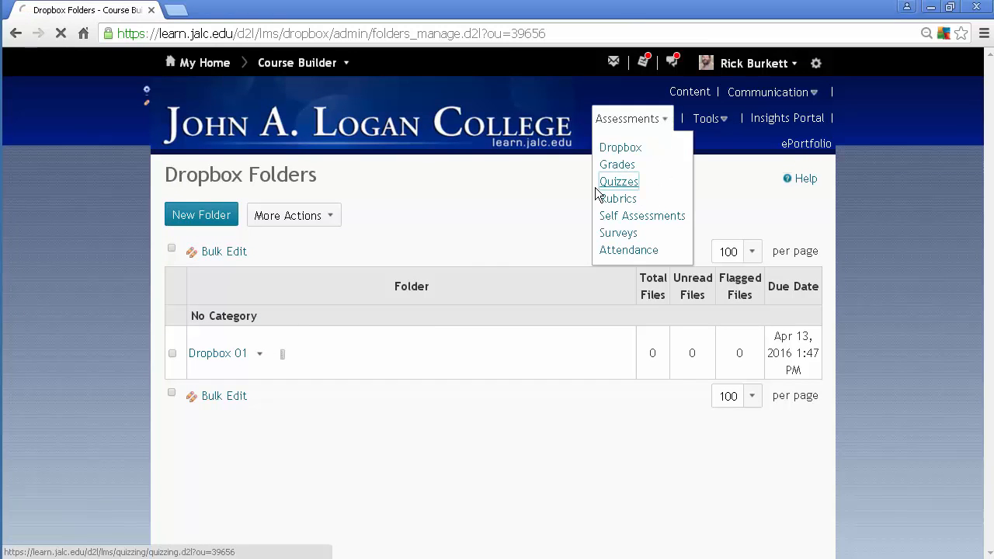
click(619, 181)
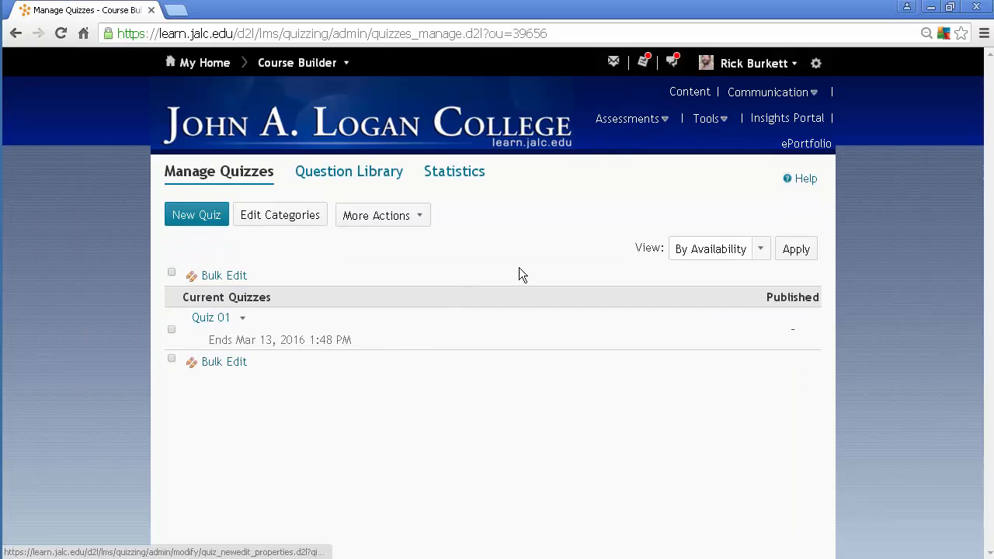
click(768, 92)
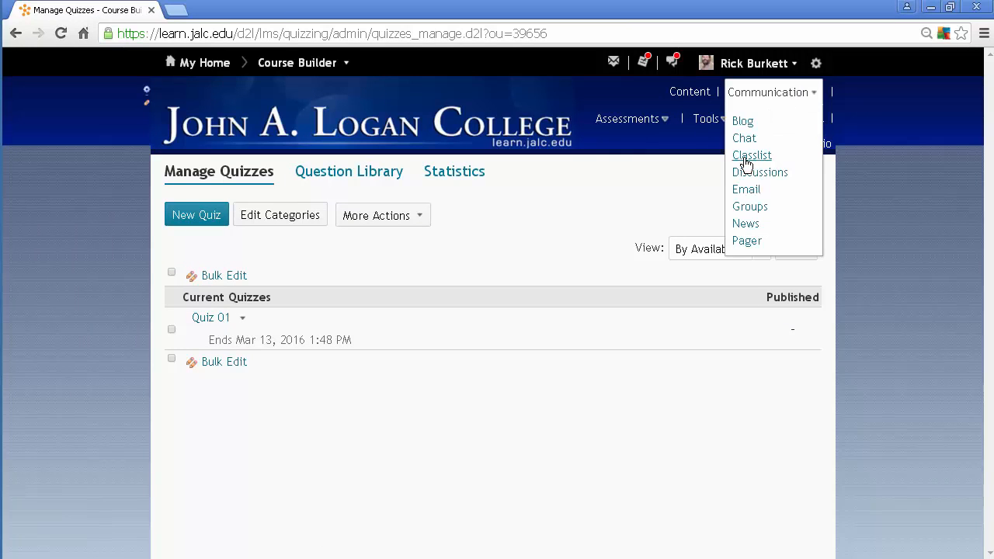
click(759, 172)
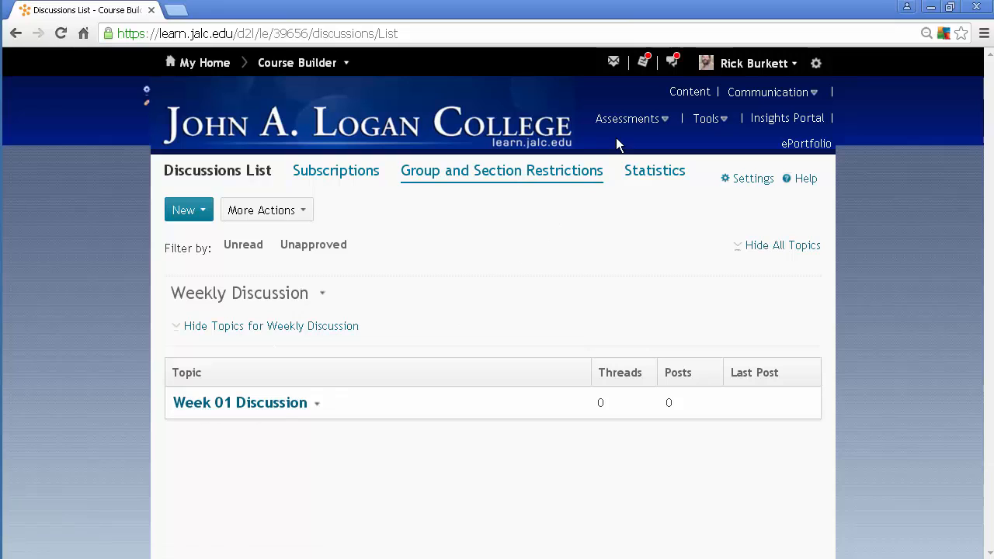
Step: Go back to the course Content area to view the empty Module 01
click(690, 91)
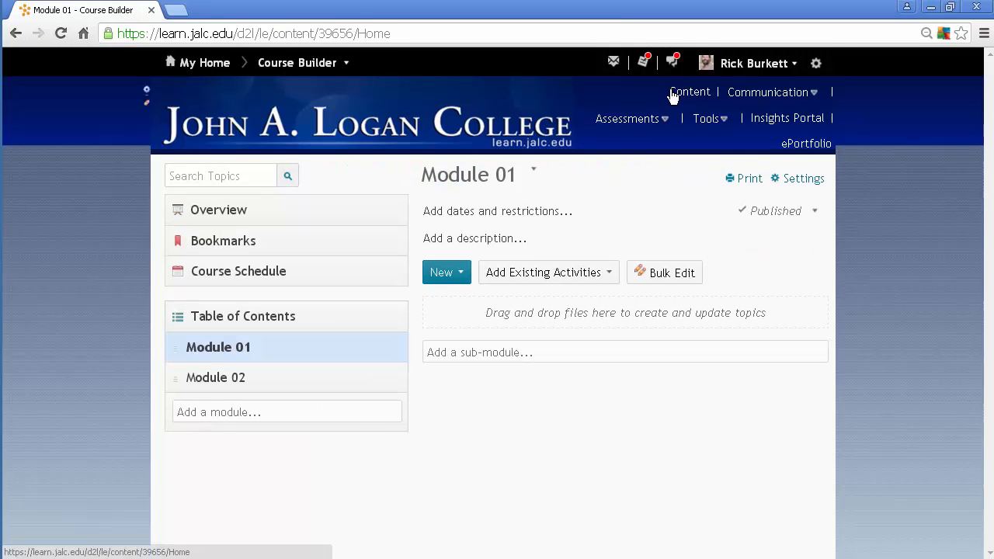
mouse_move(660, 108)
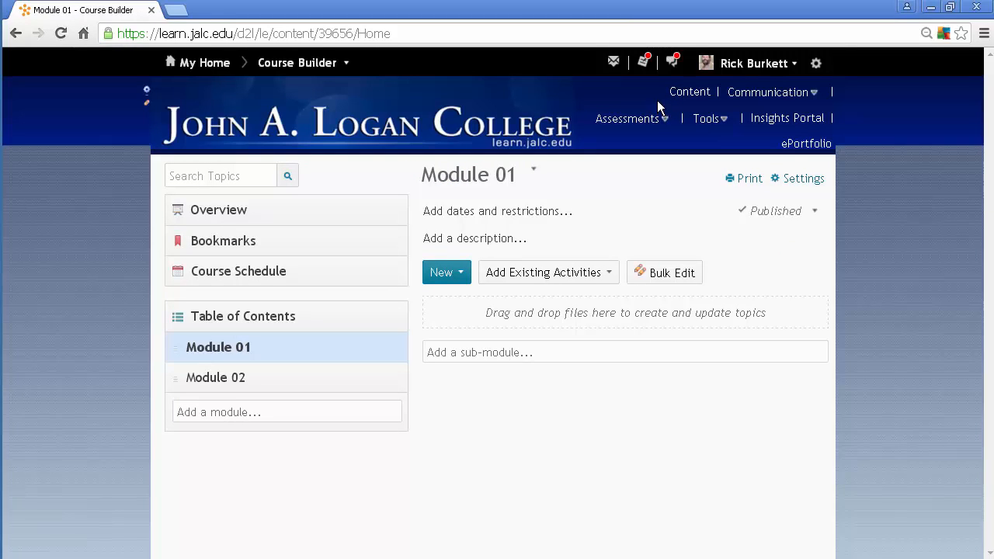
mouse_move(655, 122)
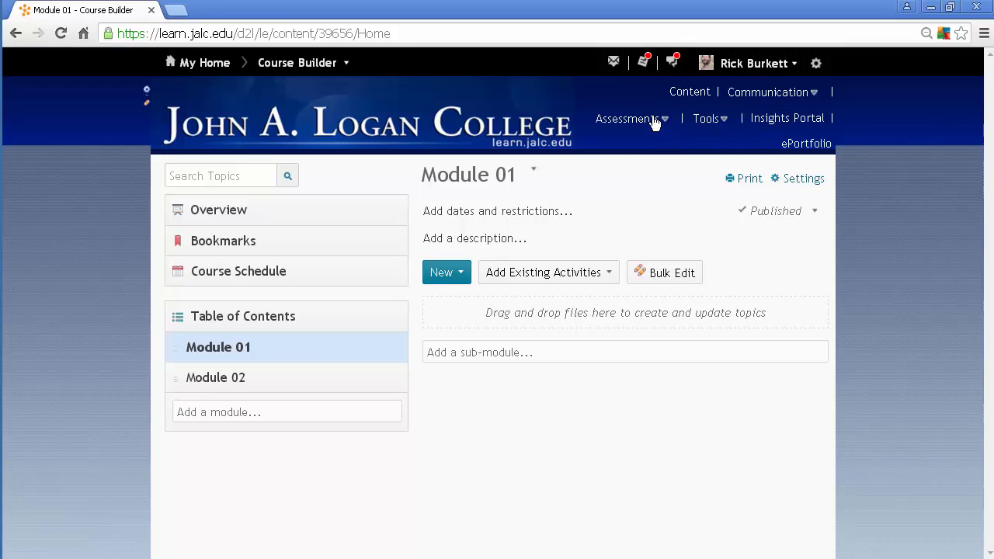
mouse_move(649, 122)
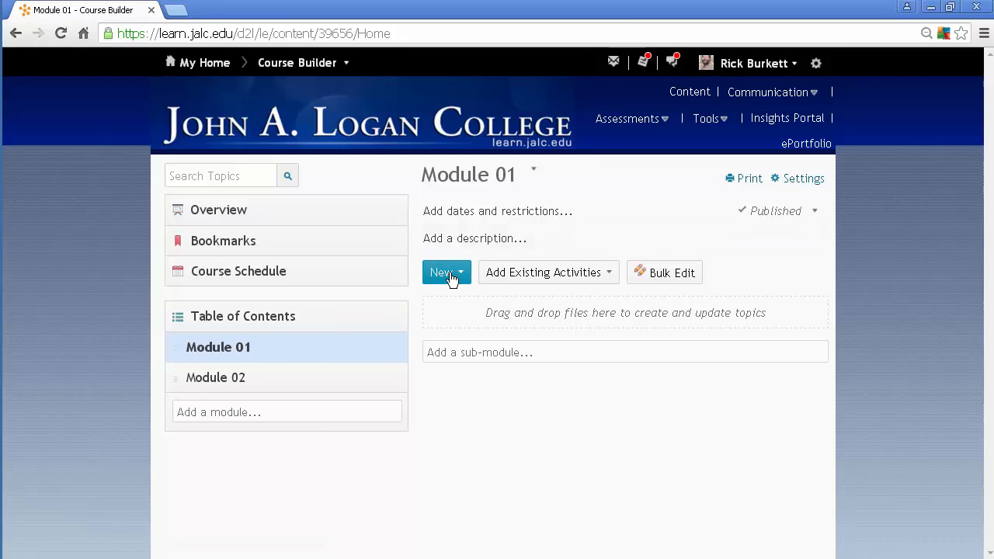
mouse_move(447, 273)
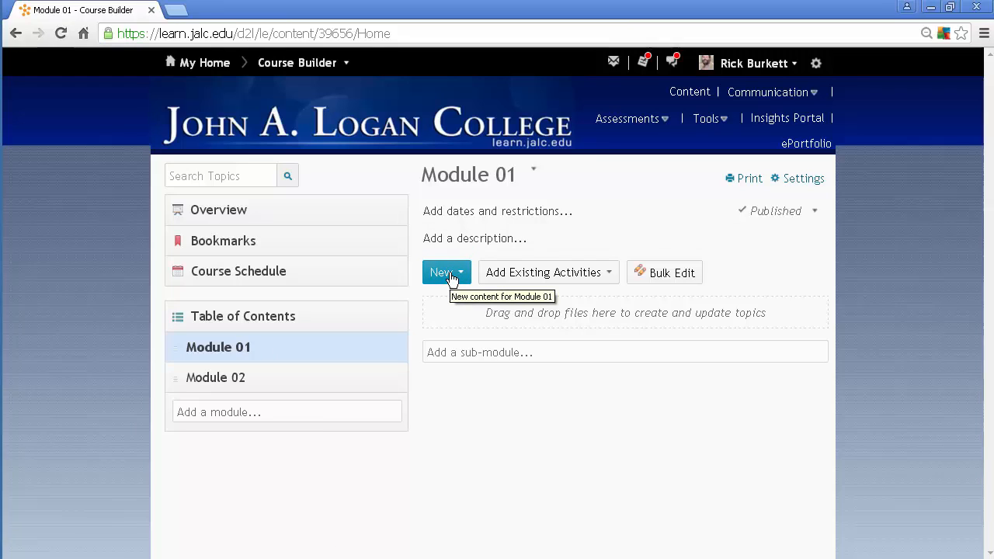
mouse_move(536, 276)
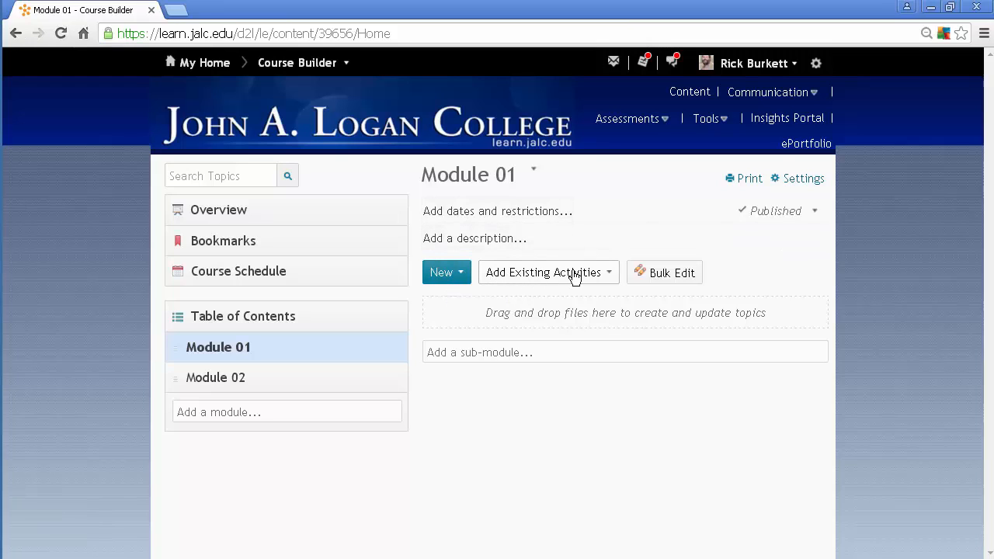
mouse_move(610, 275)
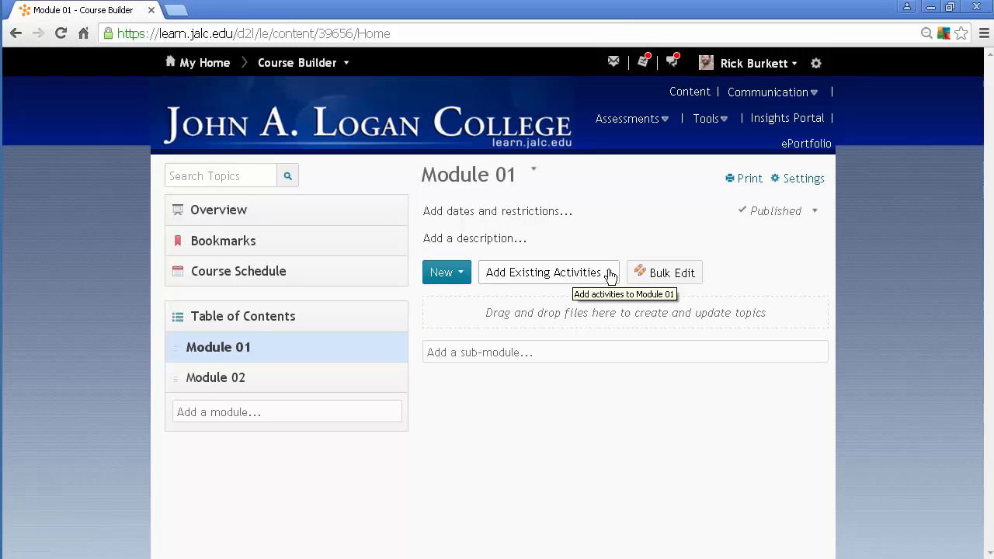
Step: Add the existing Dropbox 01 folder to Module 01 as a topic
click(548, 272)
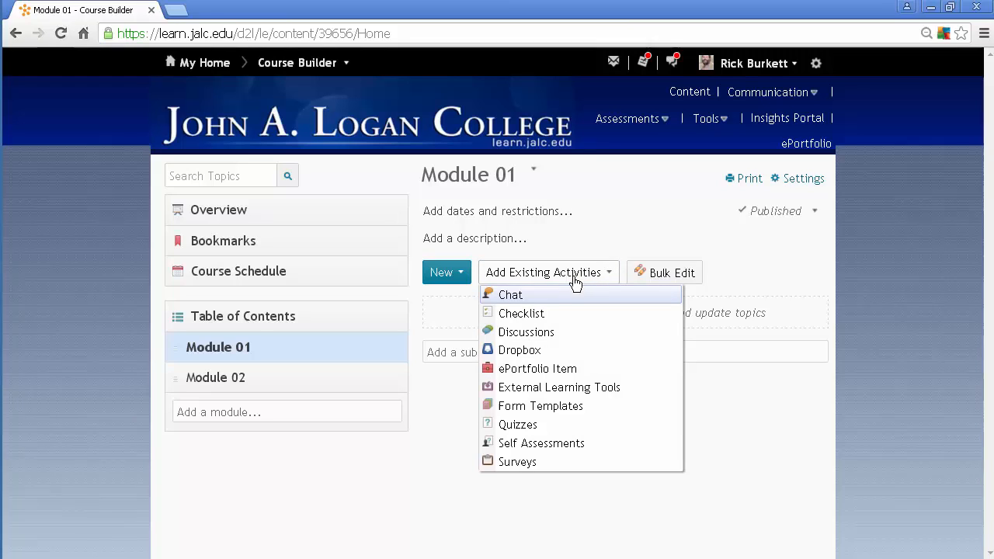
mouse_move(530, 356)
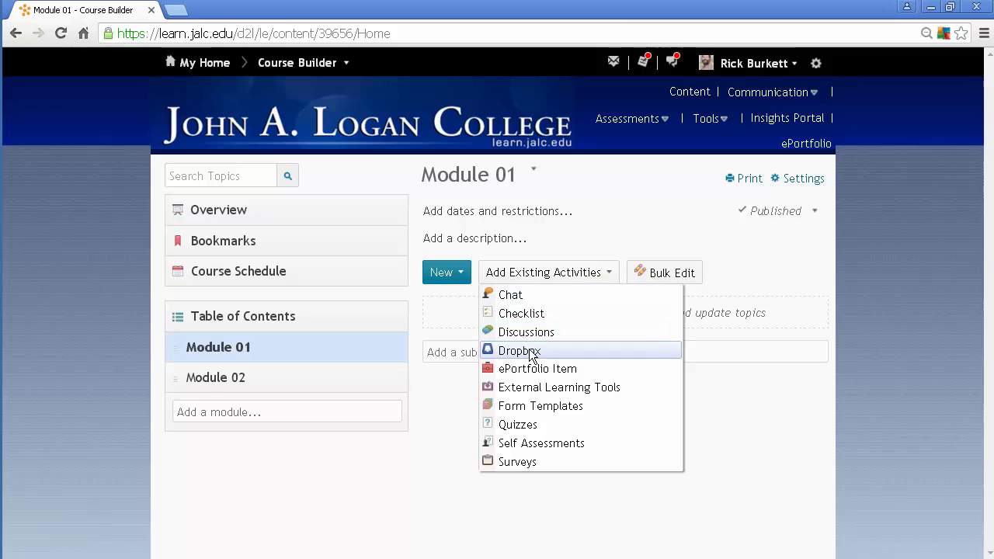
click(520, 350)
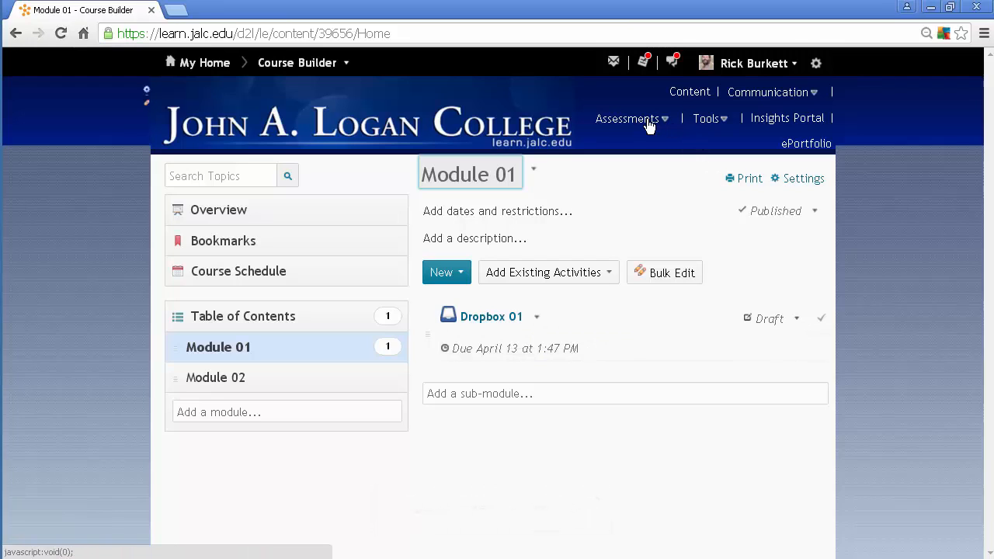
mouse_move(555, 289)
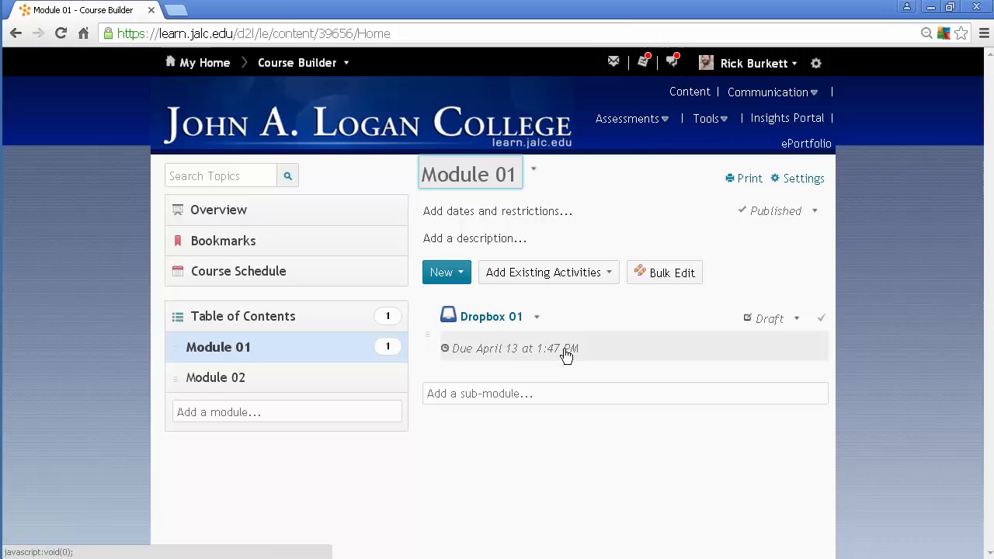
Step: Add the existing Quiz 01 to Module 01 beneath Dropbox 01
click(544, 272)
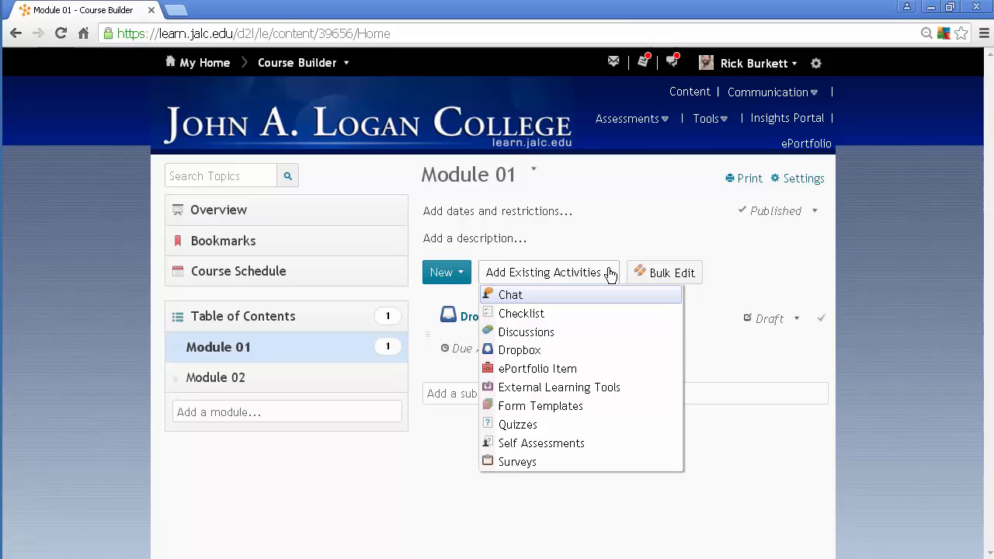
click(517, 424)
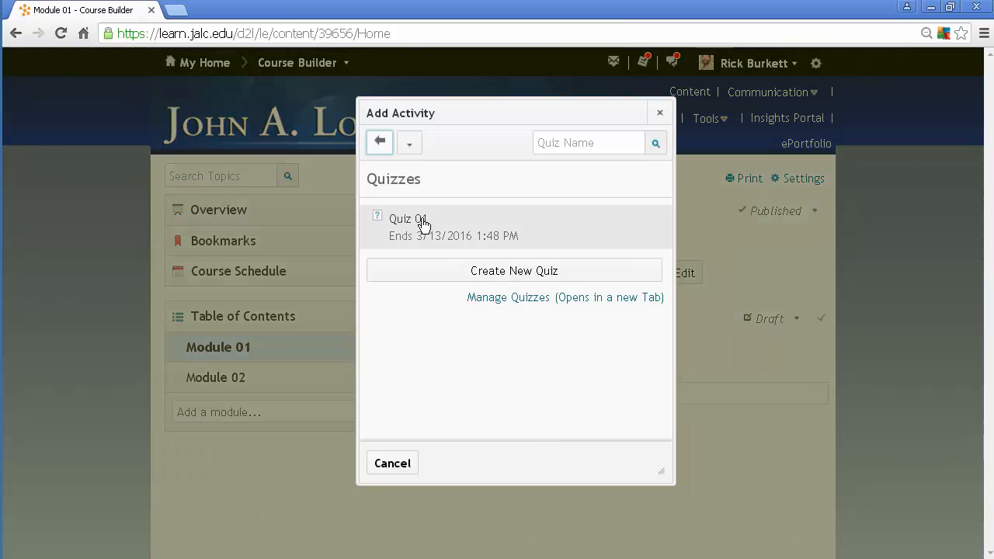
click(408, 219)
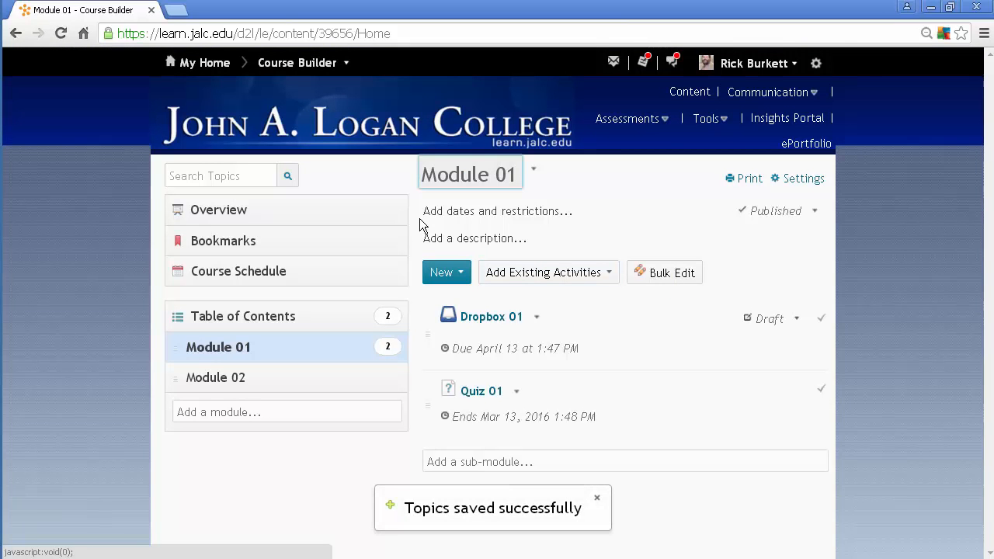
click(548, 272)
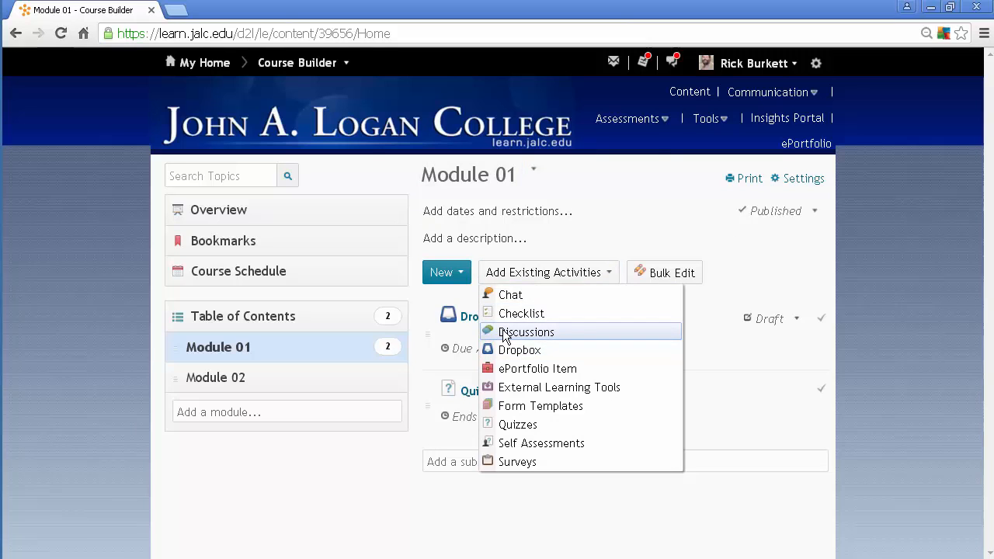
Step: Add the Week 01 Discussion topic from the Weekly Discussion forum to Module 01
click(527, 332)
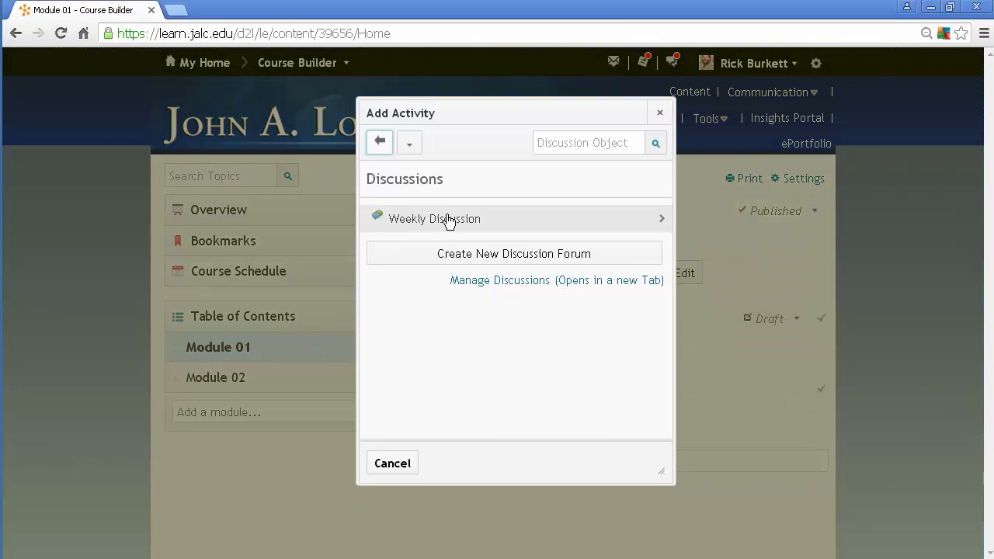
click(434, 218)
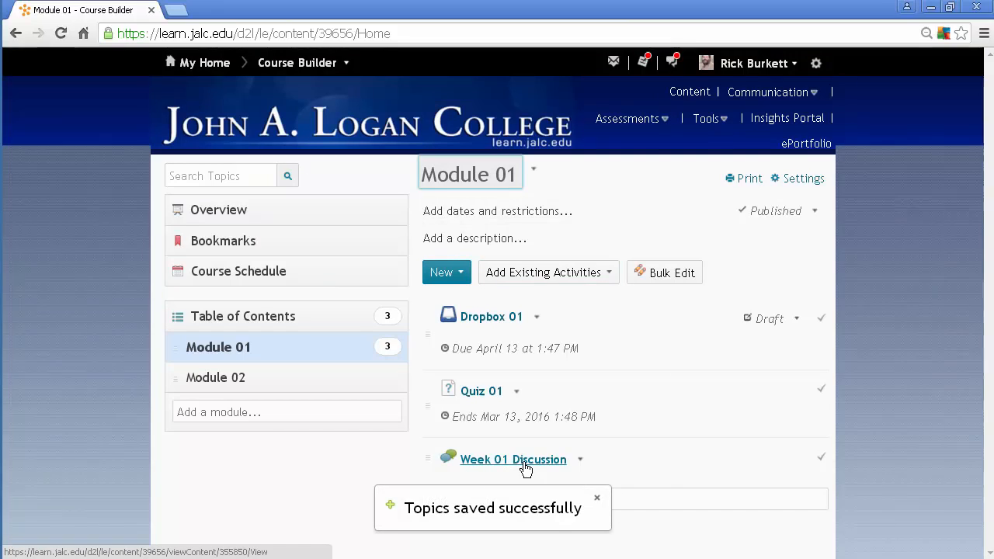
mouse_move(513, 459)
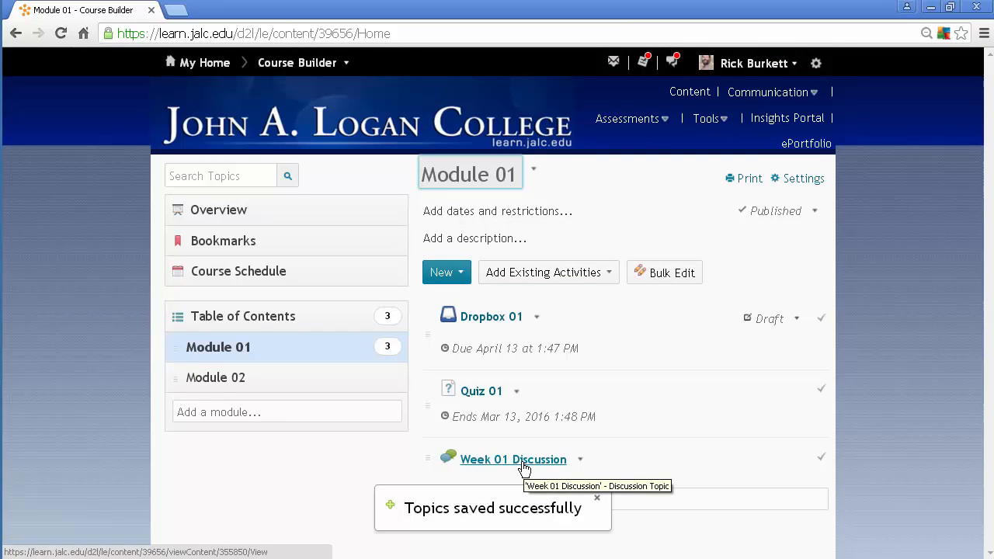